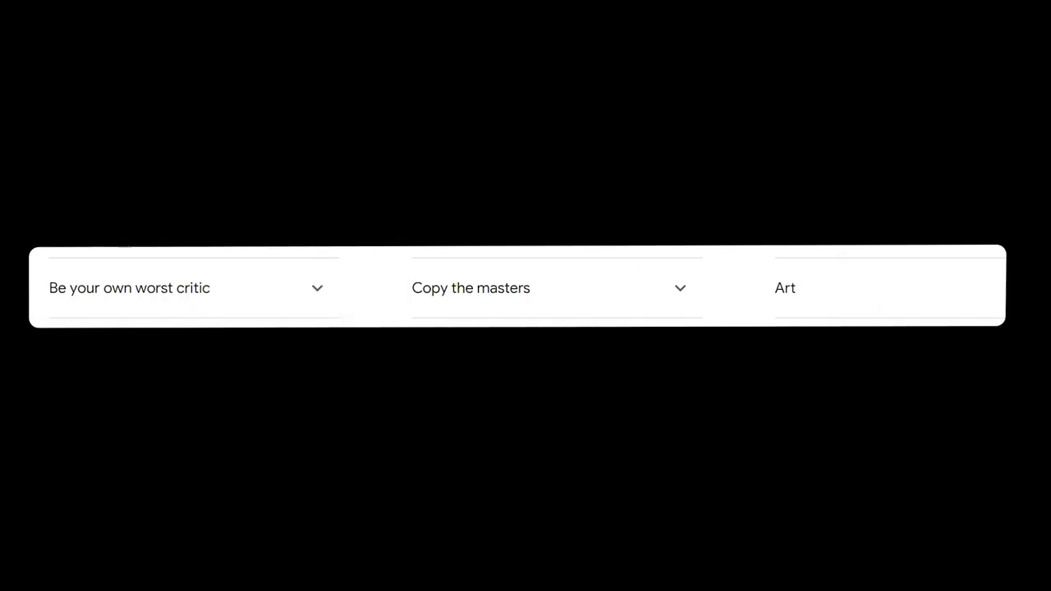
# Enter the search 'how to draw' from the YouTube home feed of recommendations.
pyautogui.write('how to draw')
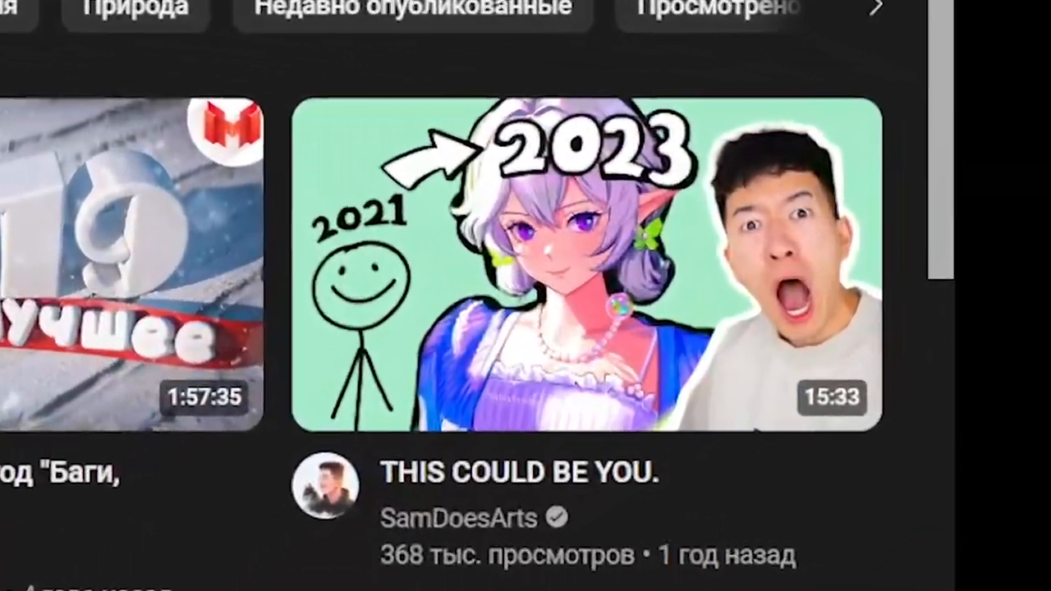
# Search for Proko and scroll through the Proko channel's playlists.
pyautogui.write('how t')
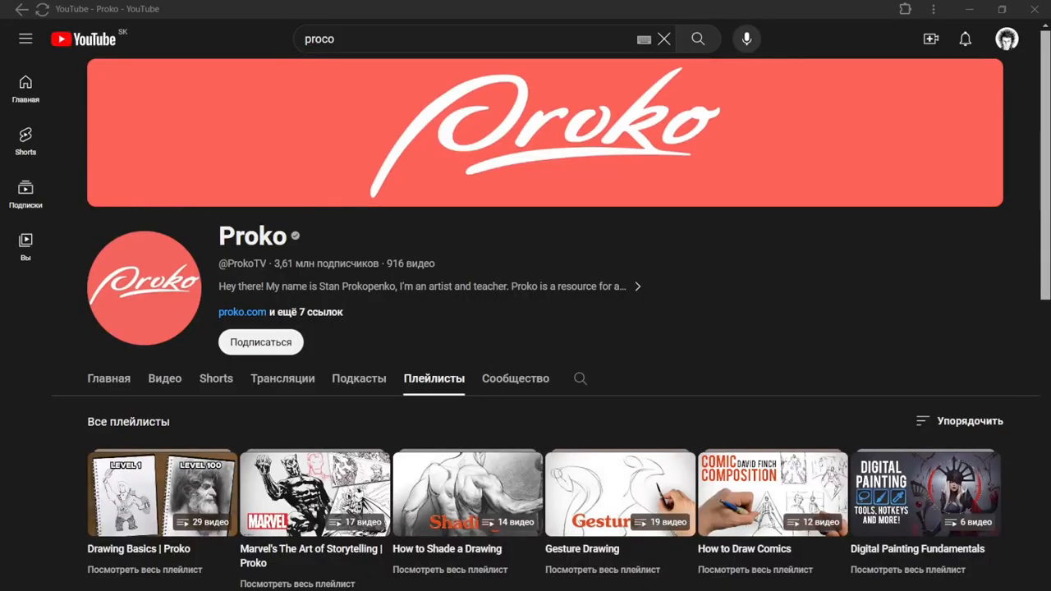
pyautogui.scroll(-3)
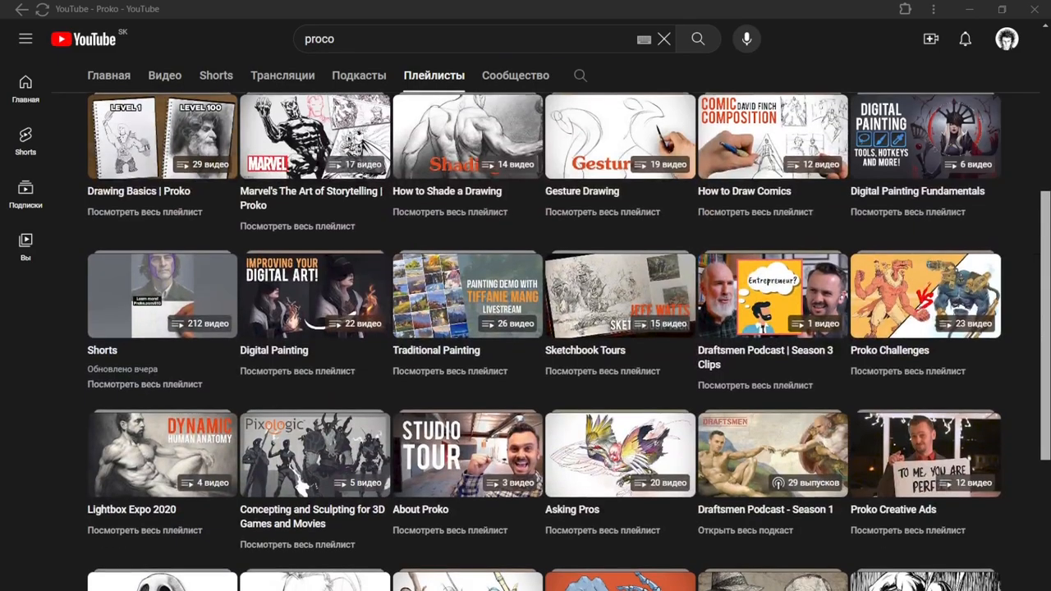
pyautogui.scroll(-3)
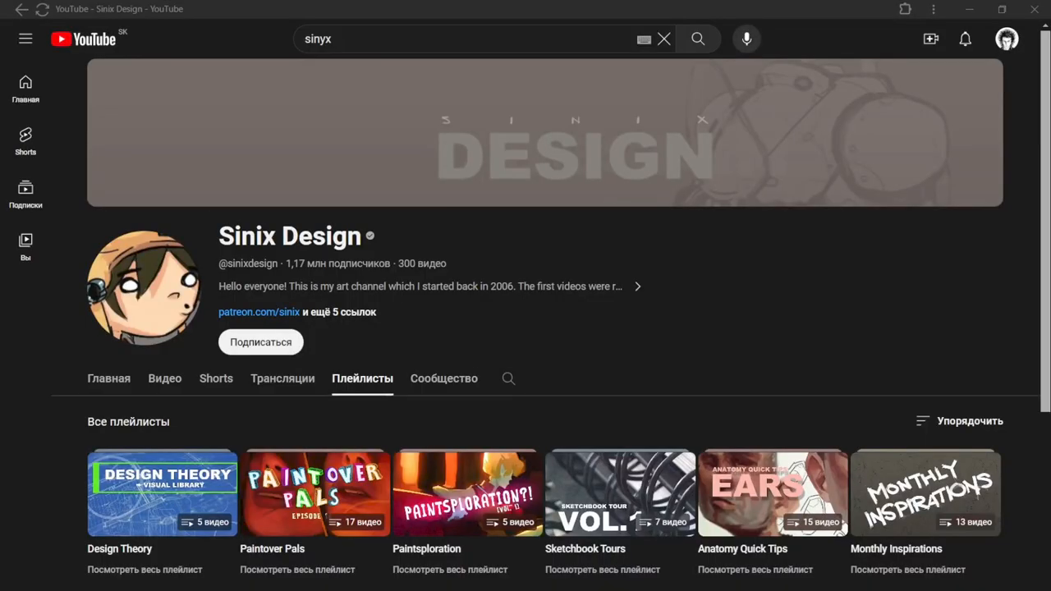
pyautogui.scroll(-3)
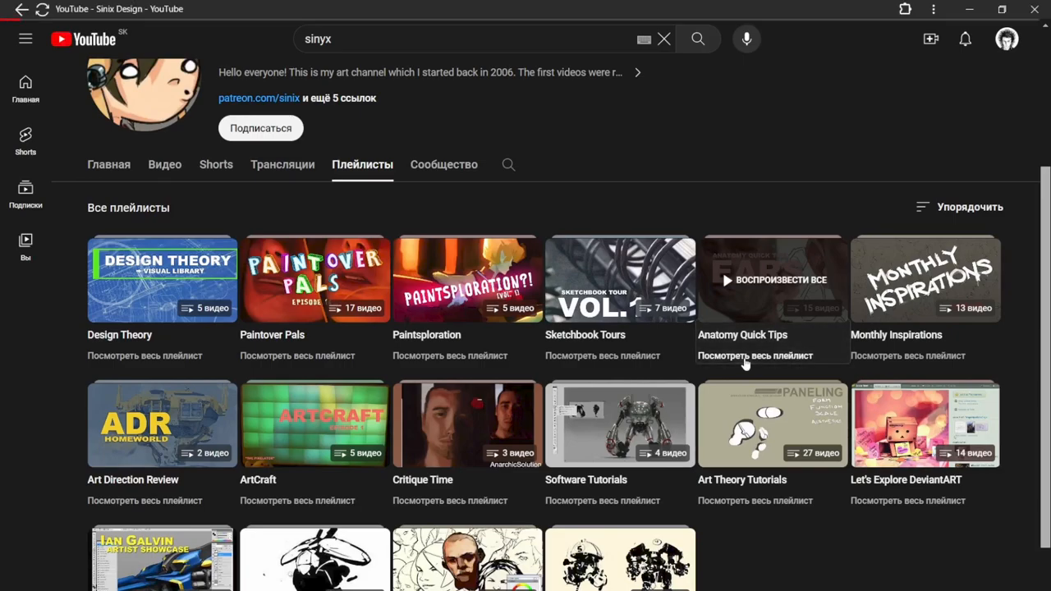
pyautogui.click(754, 356)
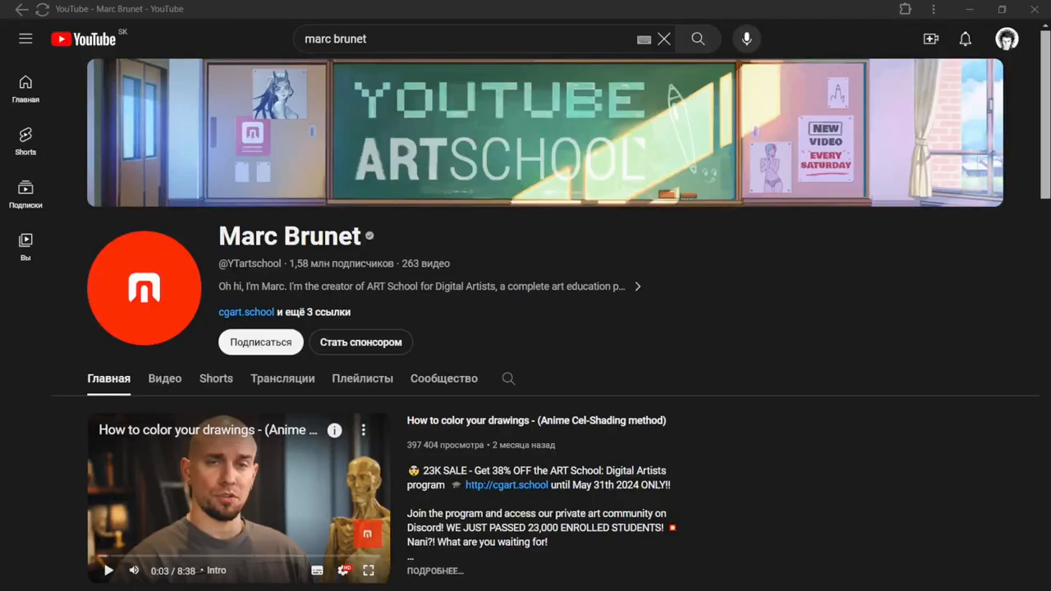
pyautogui.scroll(-3)
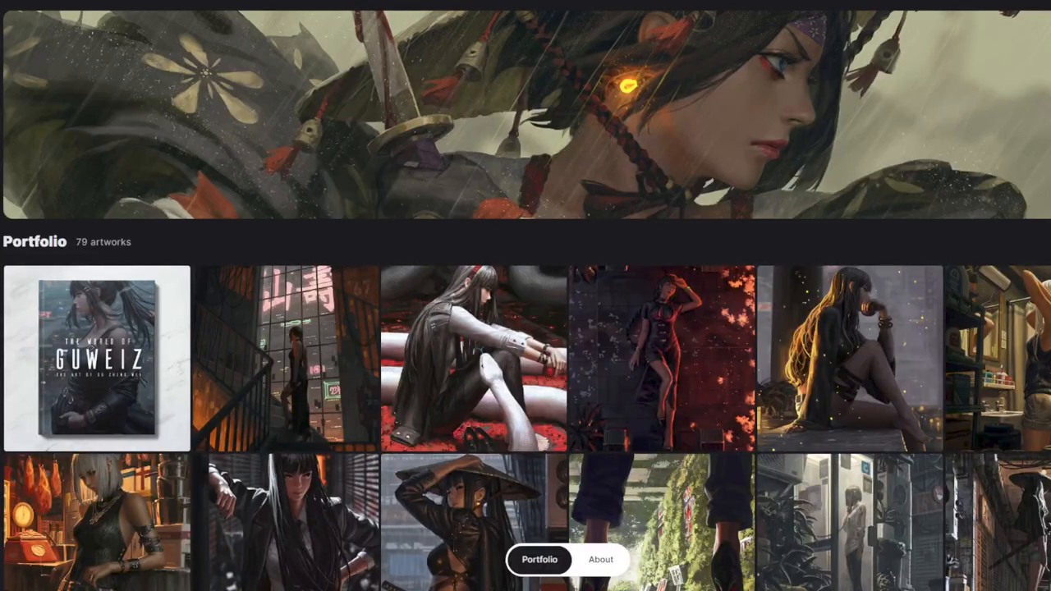
# Scroll through the Guweiz portfolio of 79 artworks.
pyautogui.scroll(-3)
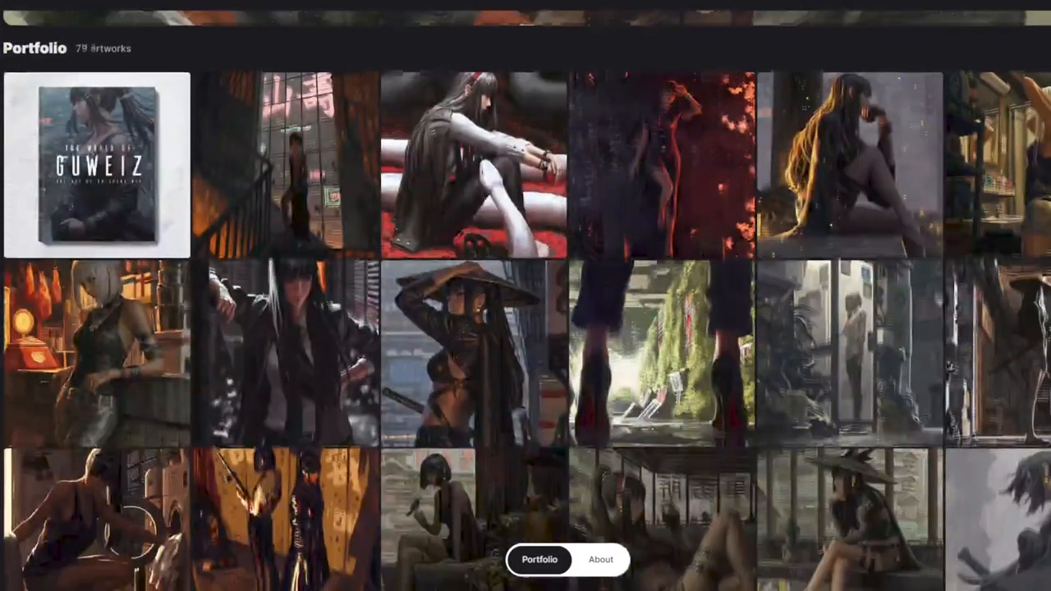
pyautogui.scroll(-3)
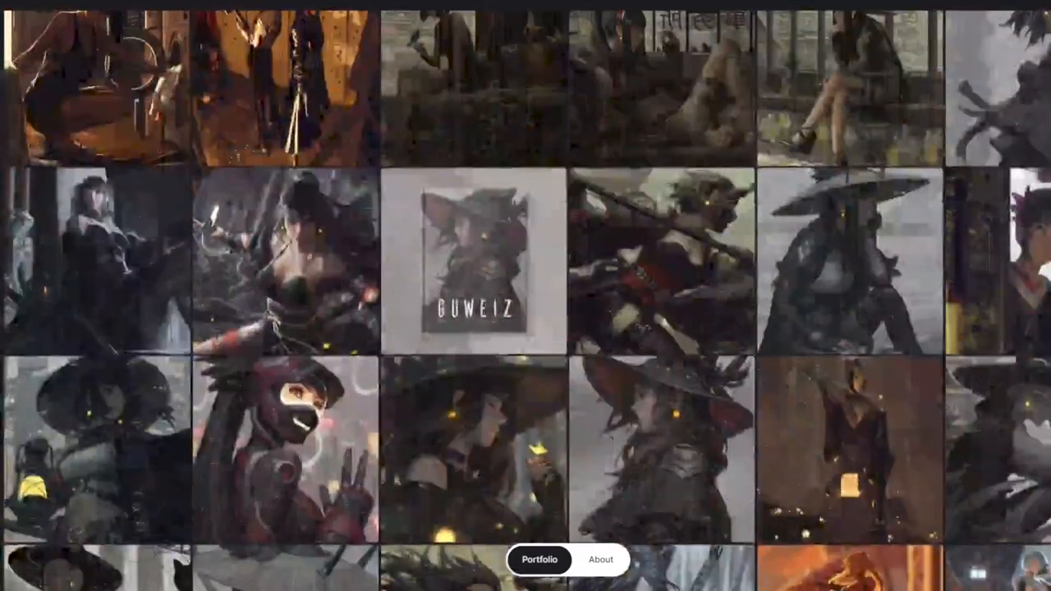
pyautogui.scroll(-3)
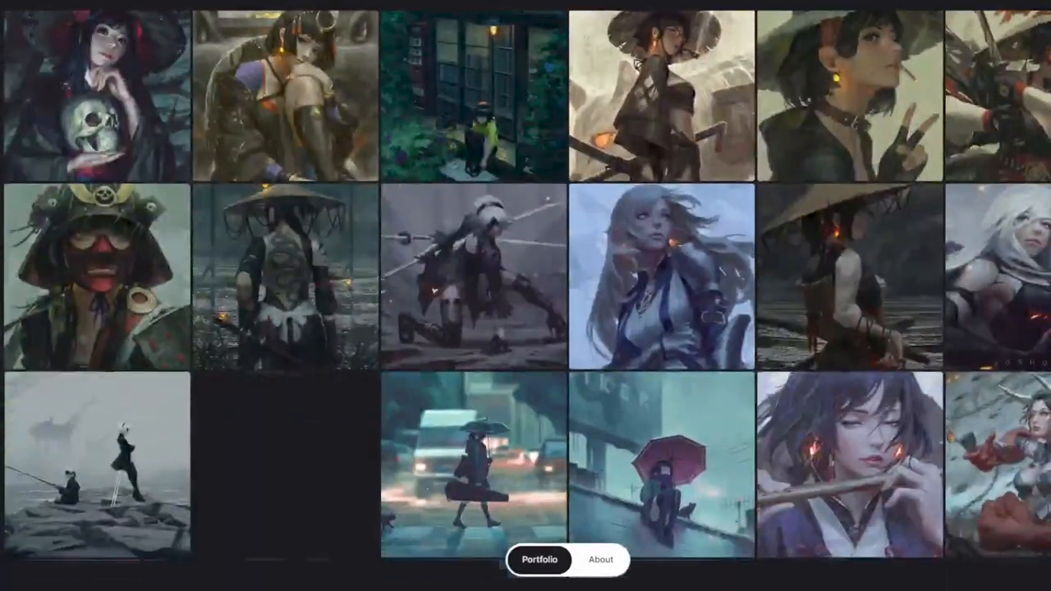
# Switch to the second artist's 175-artwork portfolio and scroll through its artworks.
pyautogui.click(539, 559)
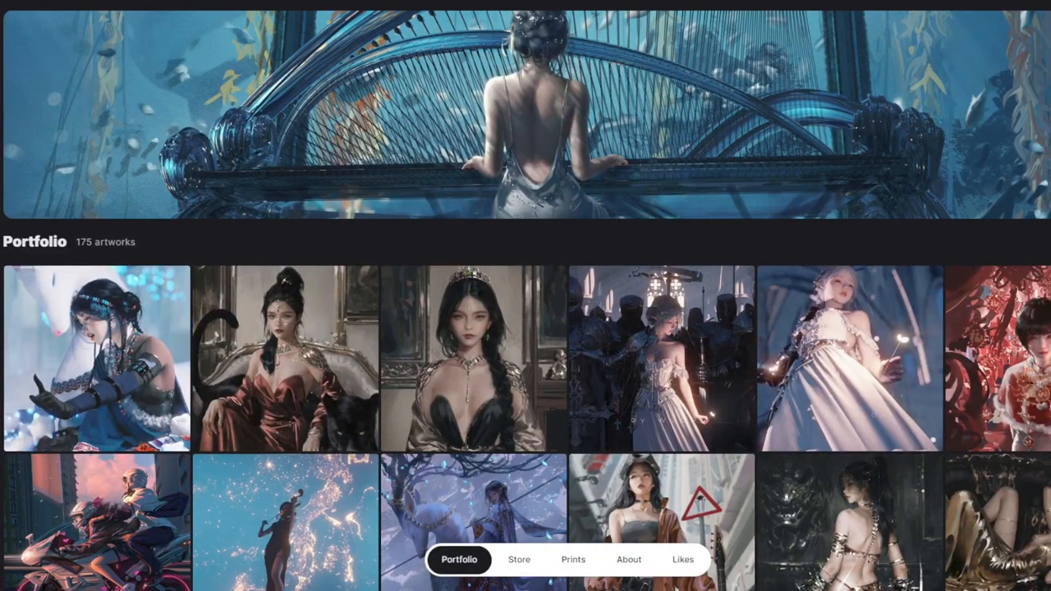
pyautogui.scroll(-3)
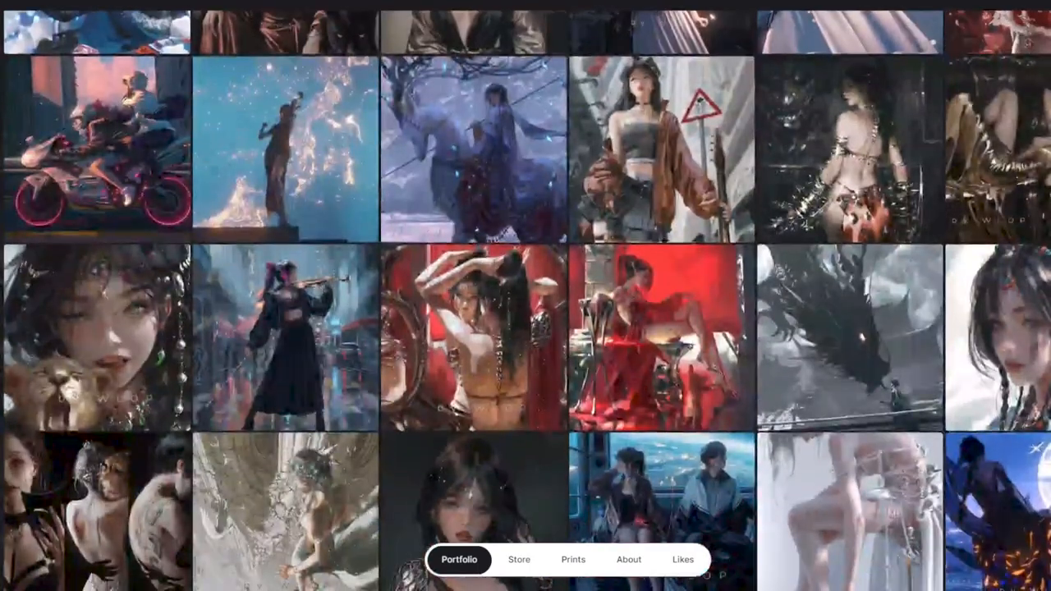
pyautogui.scroll(-3)
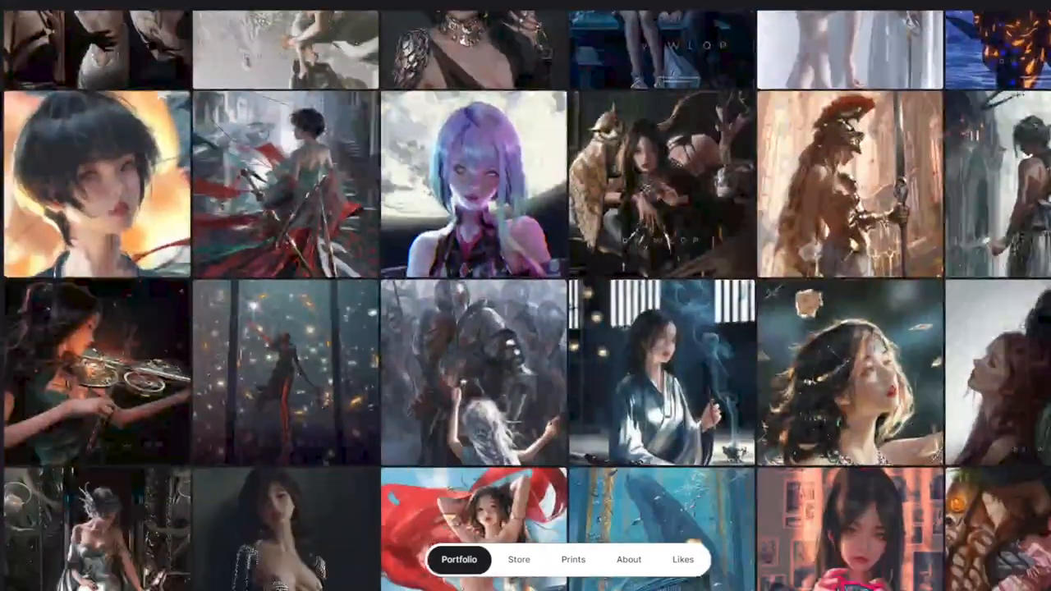
pyautogui.scroll(-3)
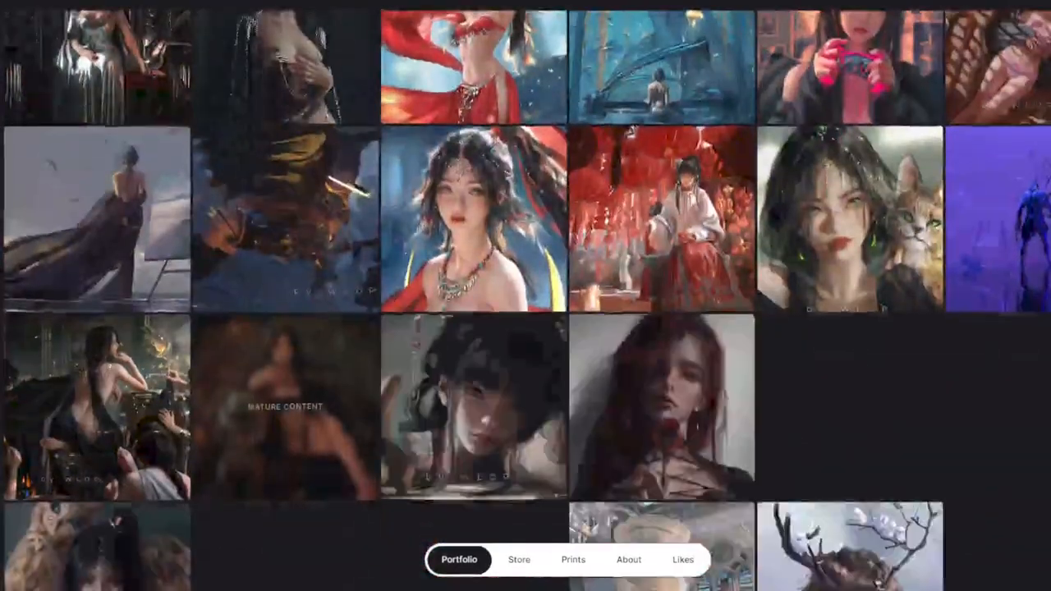
pyautogui.scroll(-3)
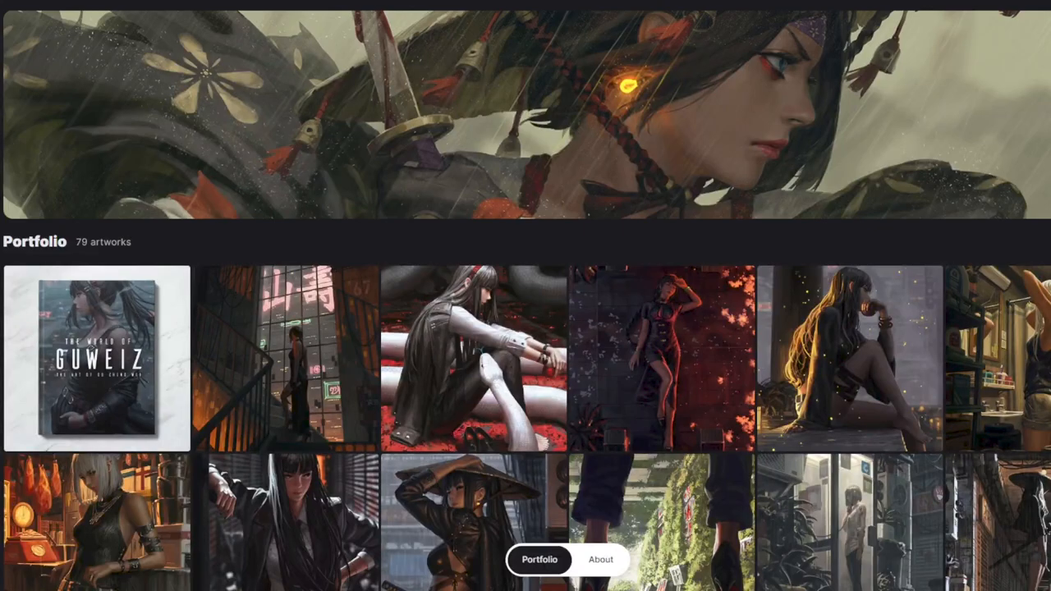
# Scroll through Guweiz's 79-artwork portfolio again.
pyautogui.scroll(-3)
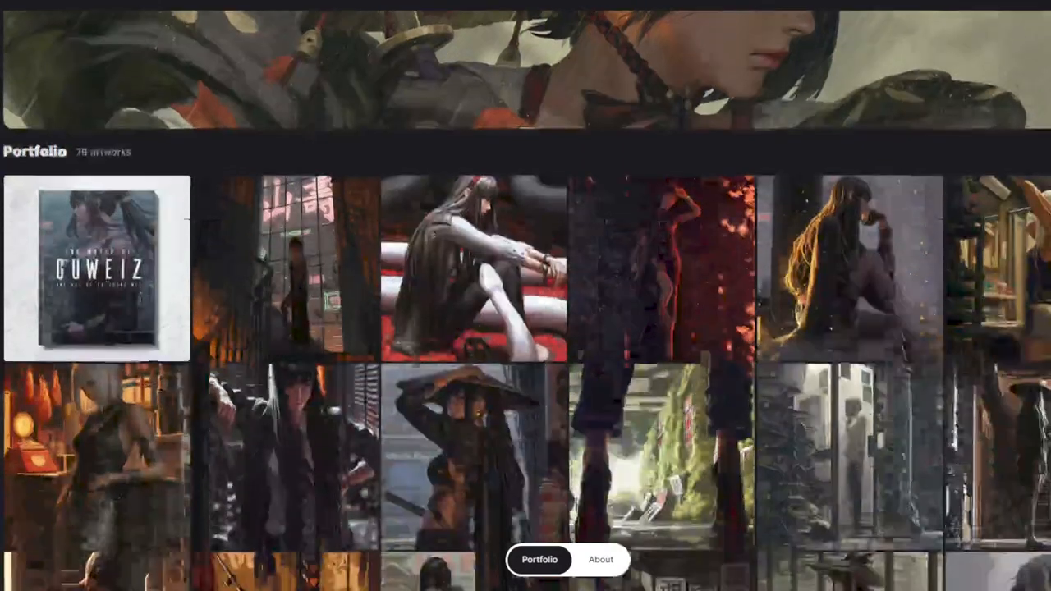
pyautogui.scroll(-3)
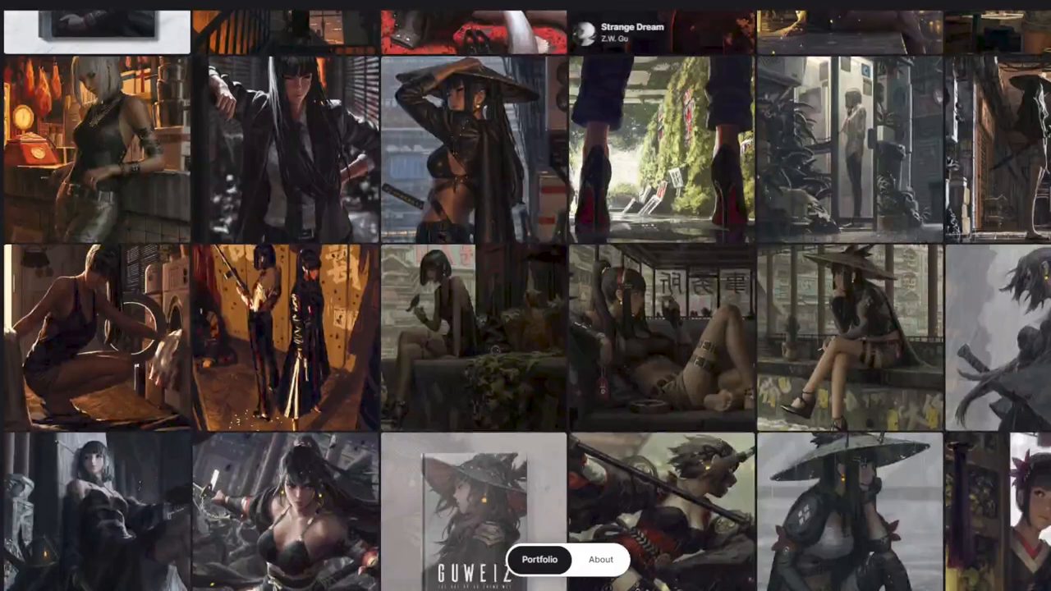
pyautogui.scroll(-3)
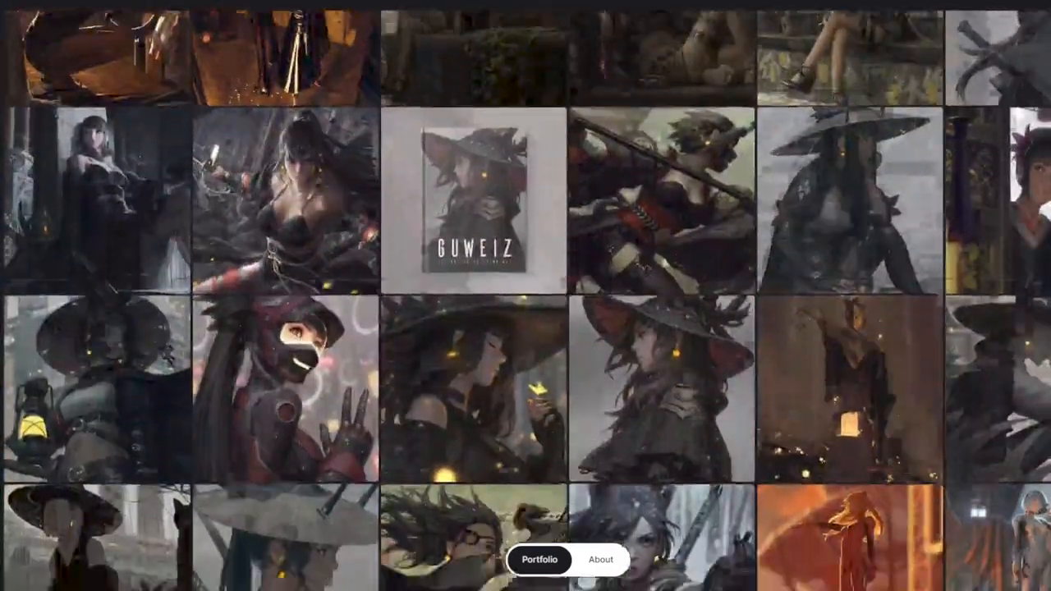
pyautogui.scroll(-3)
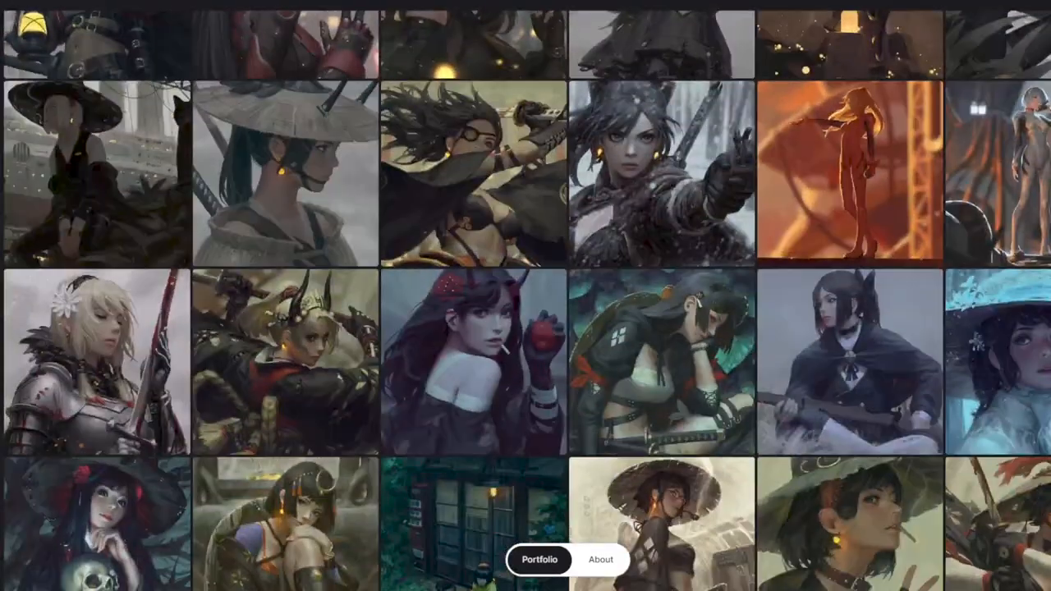
pyautogui.scroll(-3)
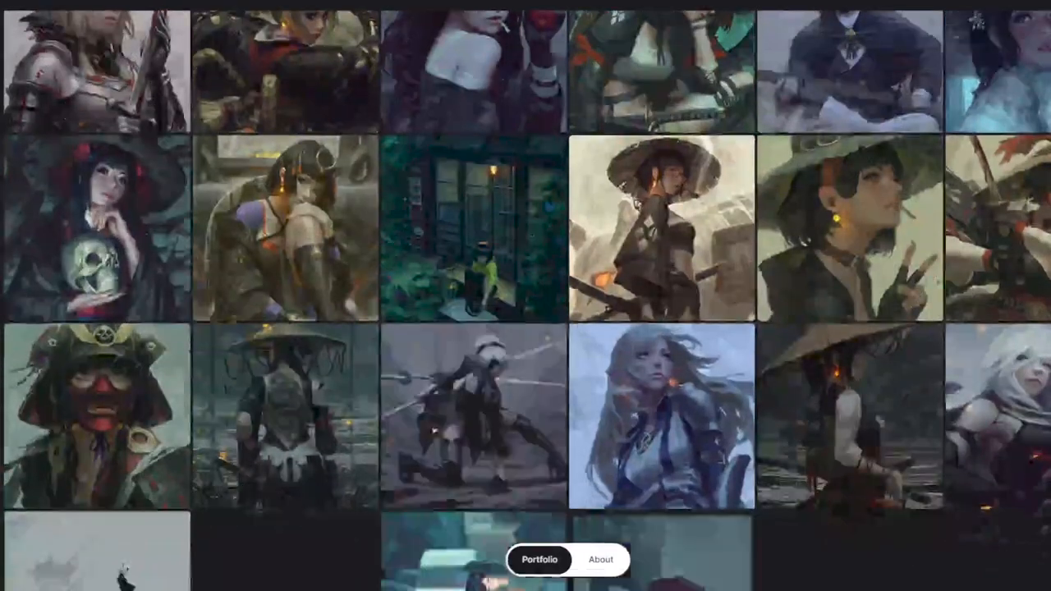
pyautogui.scroll(-3)
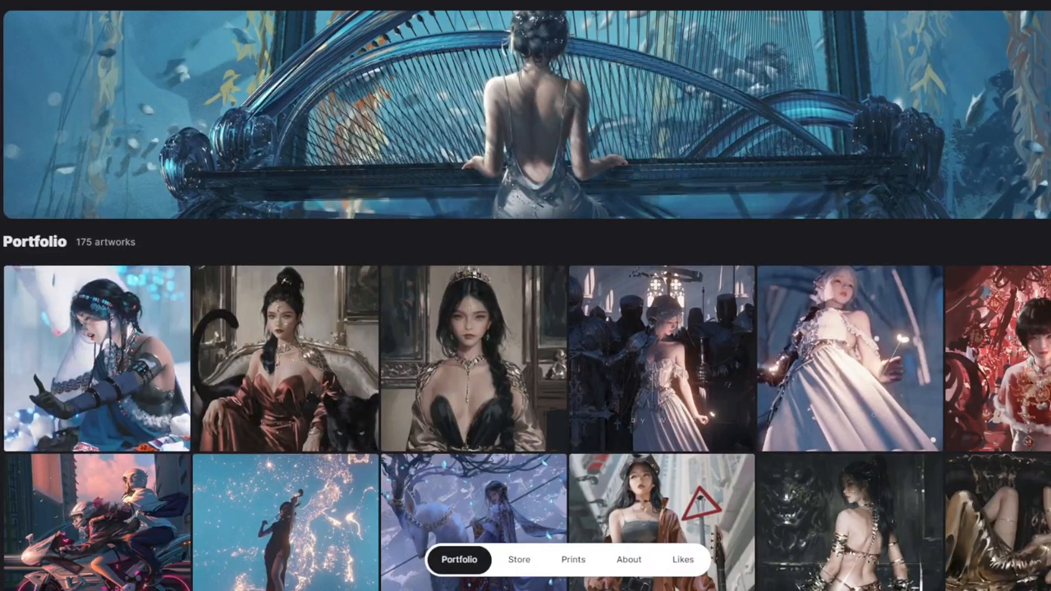
# Scroll far down WLOP's 175-artwork portfolio, loading more artworks.
pyautogui.scroll(-3)
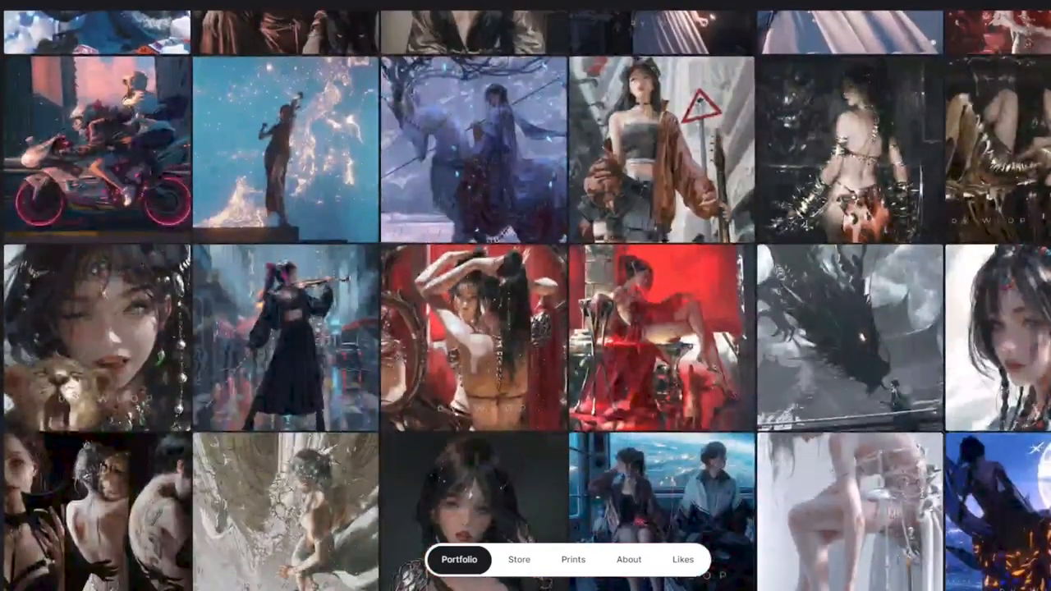
pyautogui.scroll(-3)
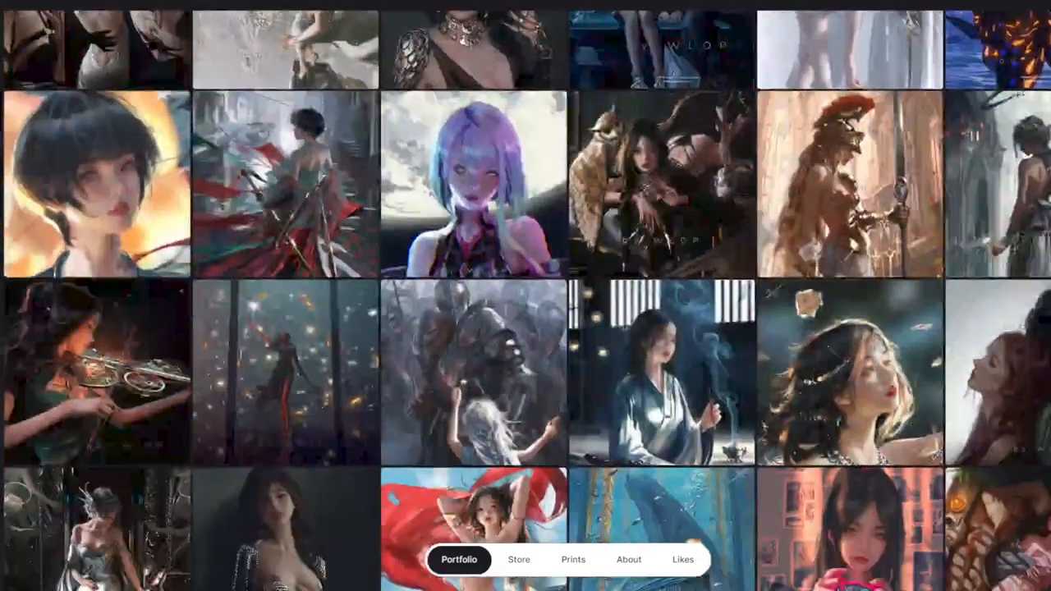
pyautogui.scroll(-3)
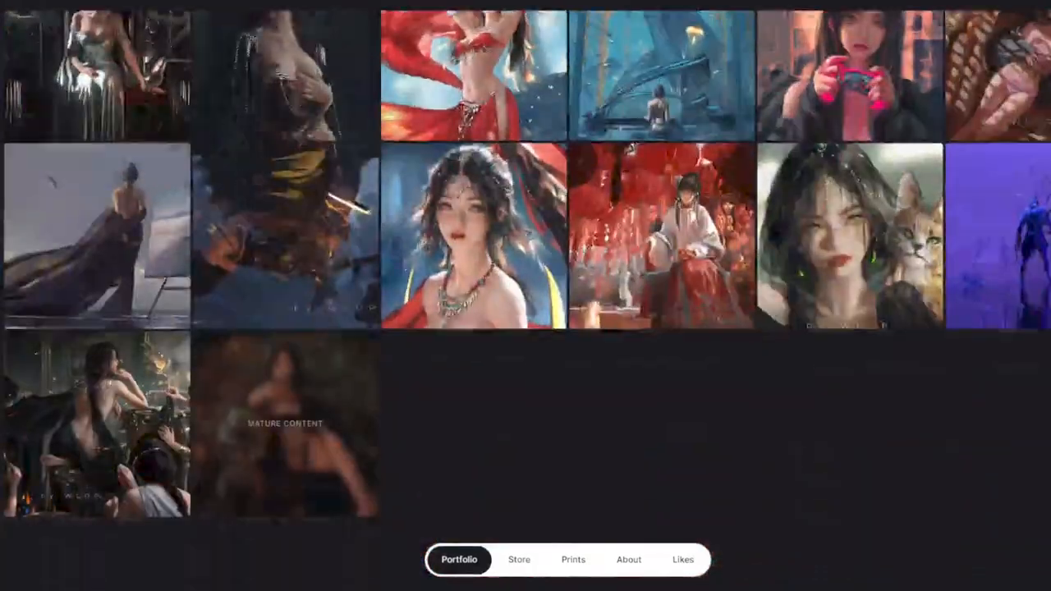
pyautogui.scroll(-3)
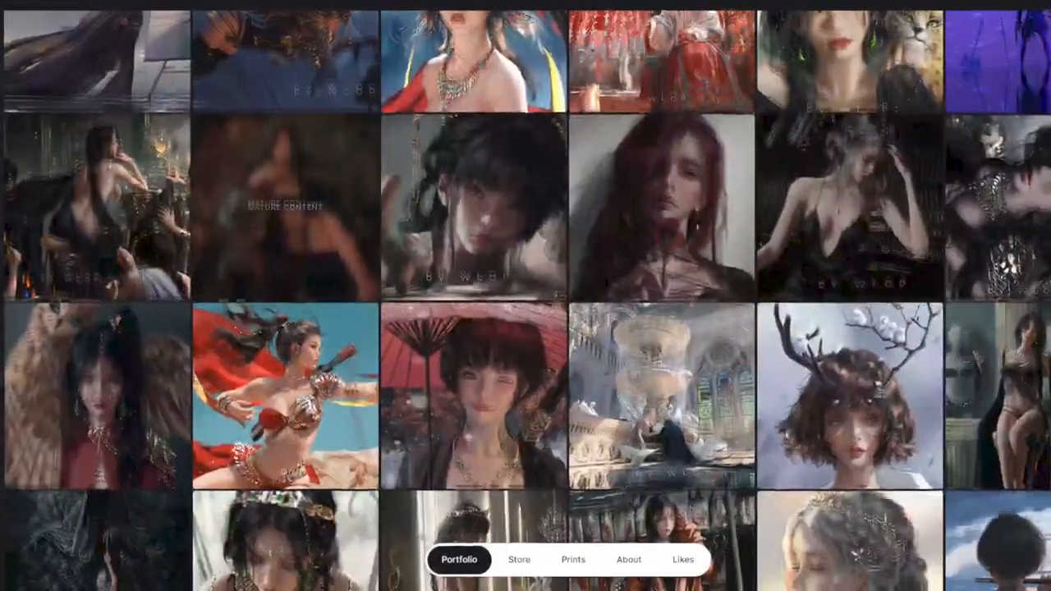
pyautogui.scroll(-3)
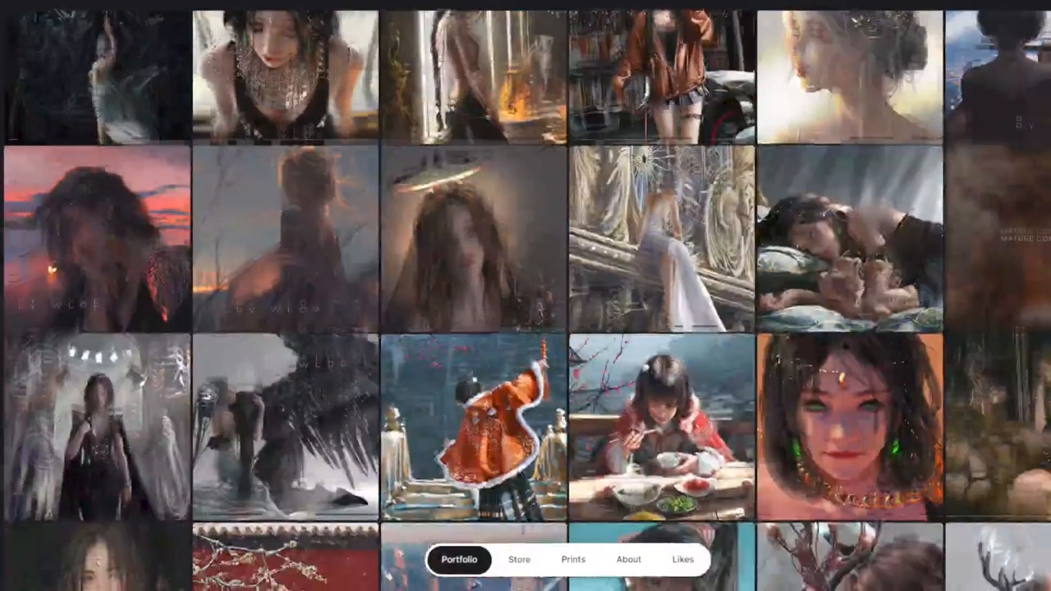
pyautogui.scroll(-3)
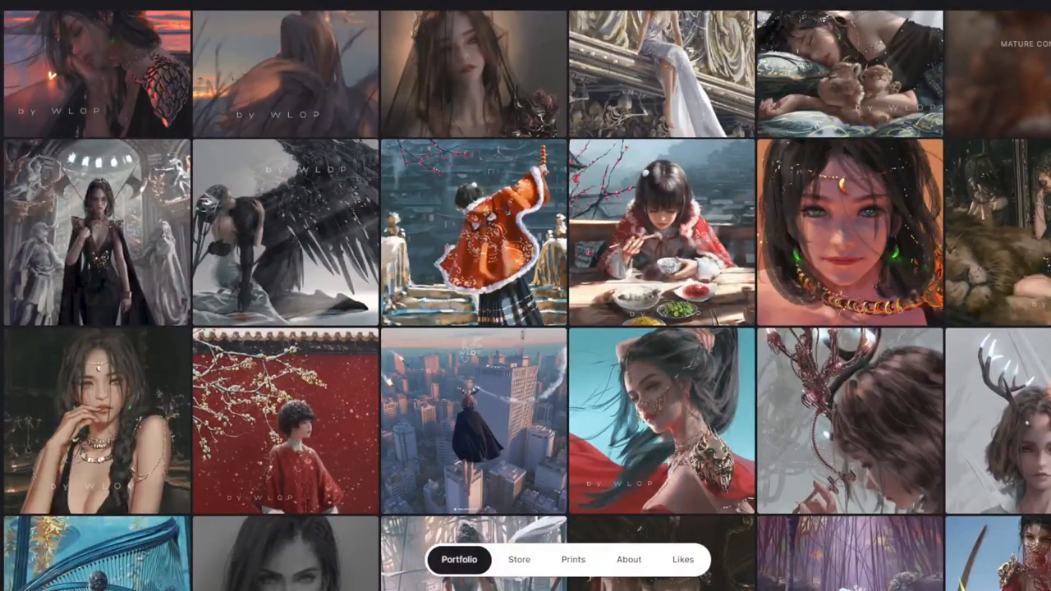